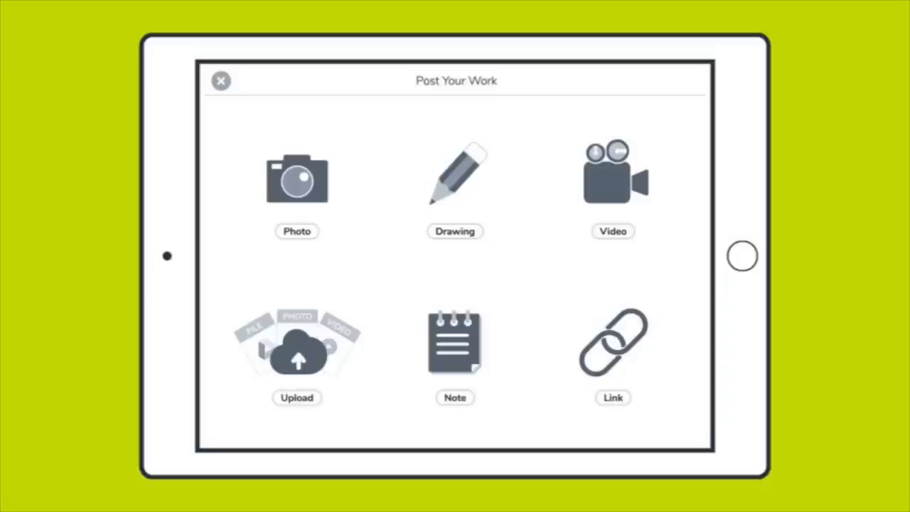
# Leave the video post preview and return to the Seesaw welcome screen
pyautogui.click(613, 177)
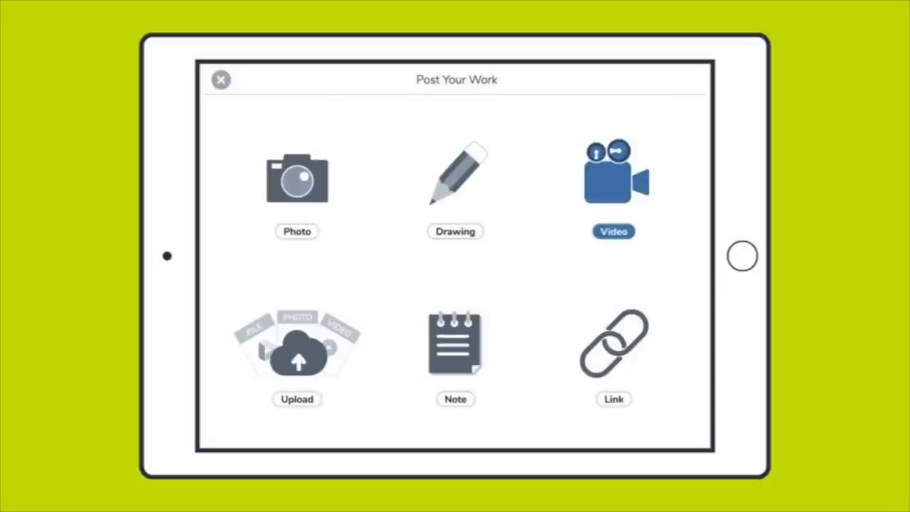
pyautogui.click(221, 80)
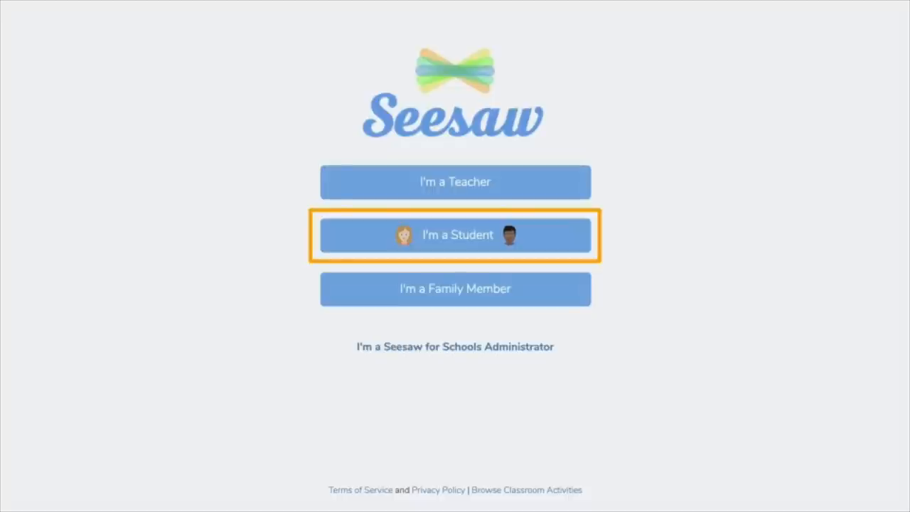
# Choose "I'm a Student" to reach the Student Sign In page
pyautogui.click(454, 234)
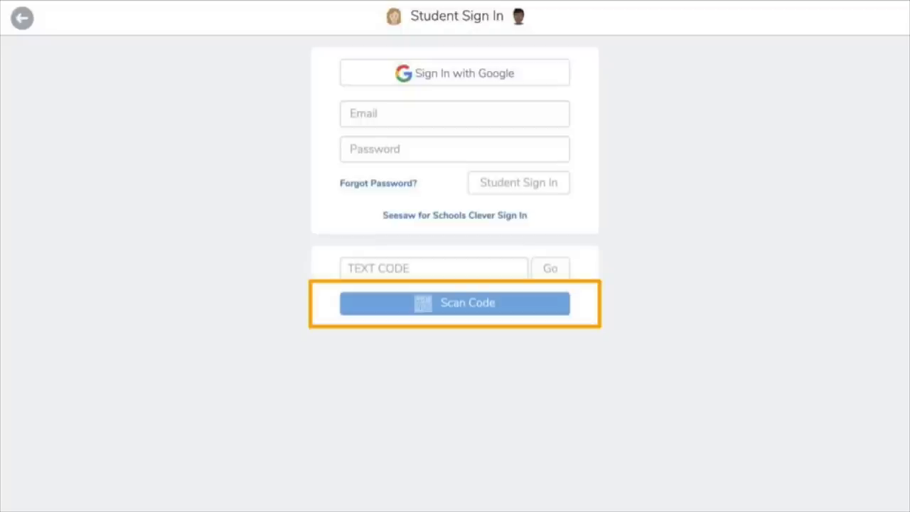
pyautogui.click(455, 303)
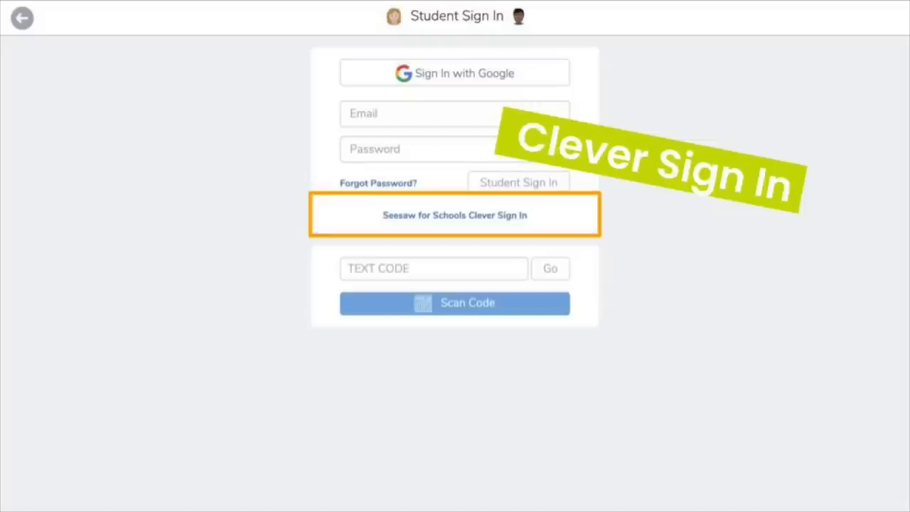
# Log in through Seesaw for Schools Clever Sign In to open the class Journal
pyautogui.click(454, 215)
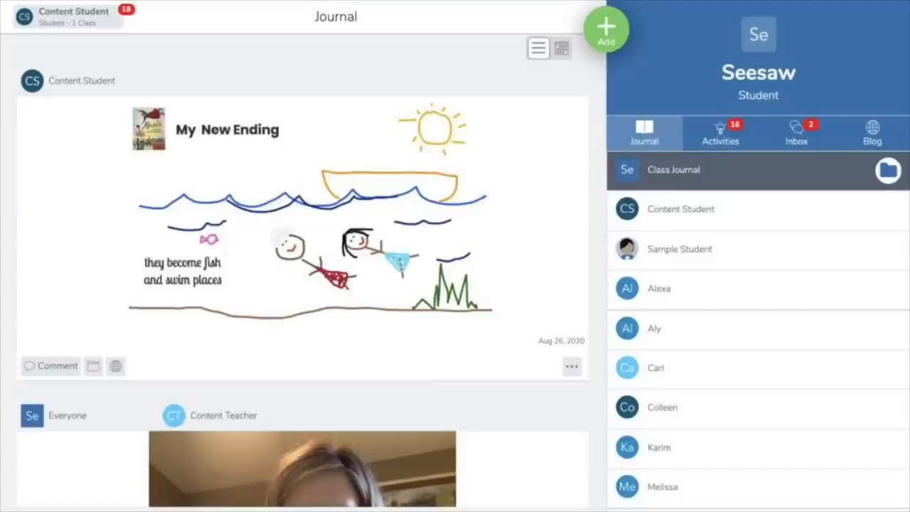
# Open Post Your Work from the Journal's + Add button and pick Drawing
pyautogui.click(644, 134)
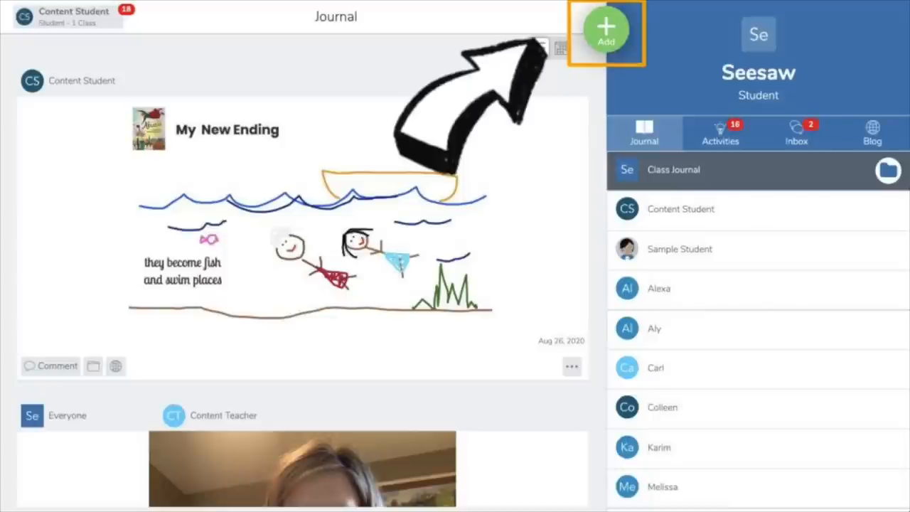
pyautogui.click(605, 28)
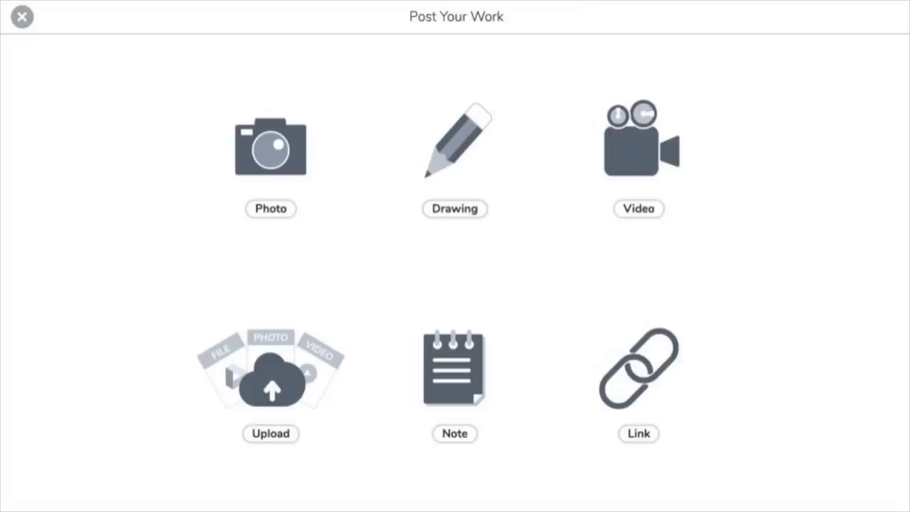
pyautogui.click(454, 208)
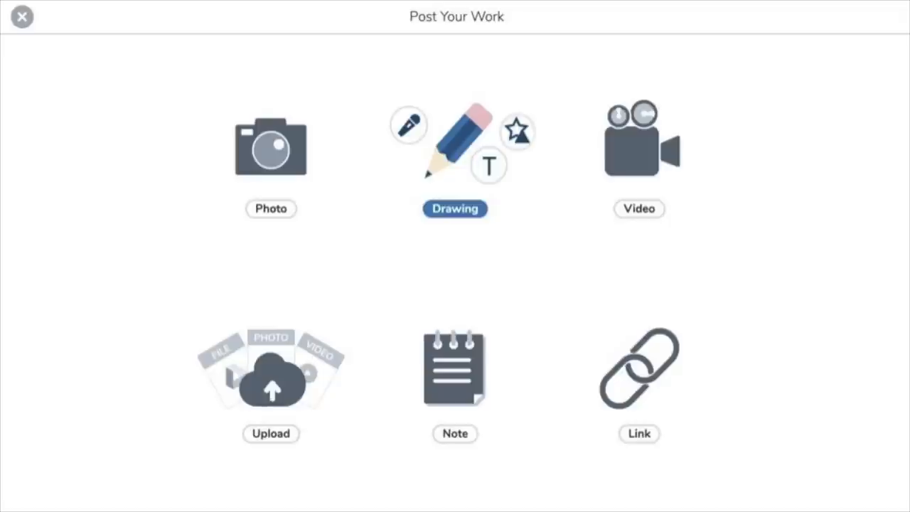